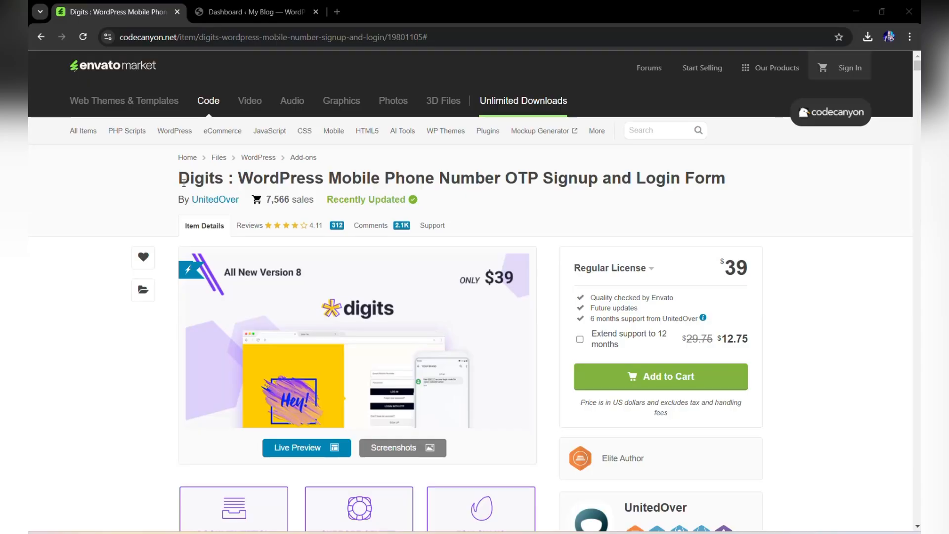
Step: Go to the admin dashboard and open Appearance > Themes, showing six installed themes
left_click_drag(178, 178, 381, 177)
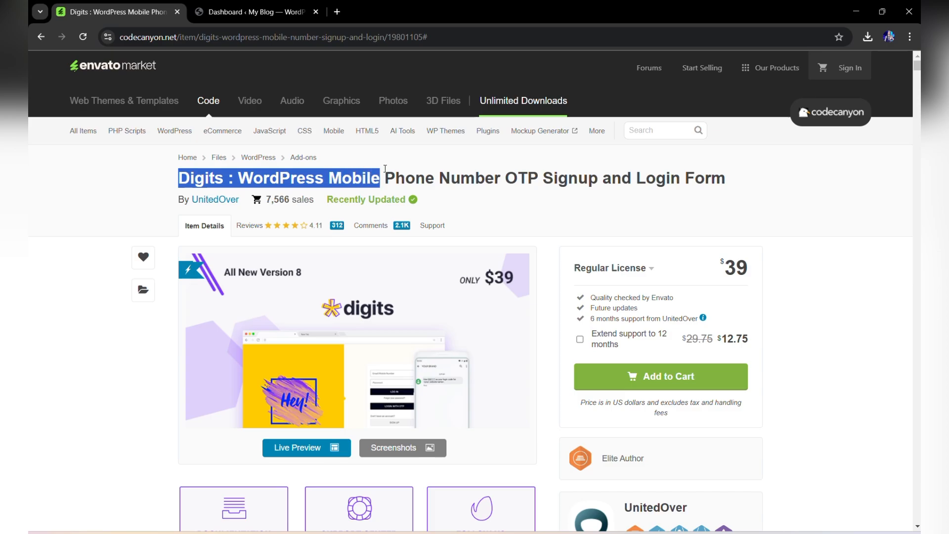
left_click_drag(382, 178, 725, 178)
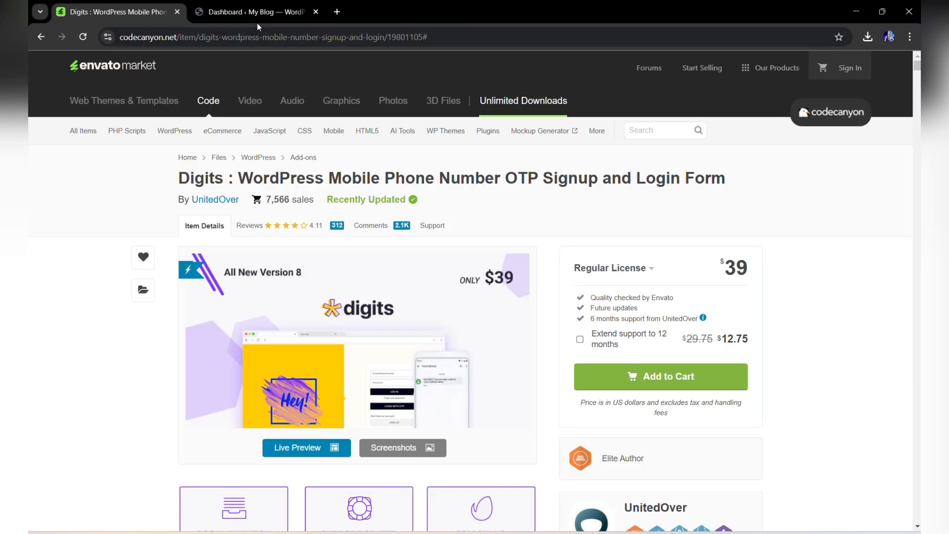
left_click(254, 11)
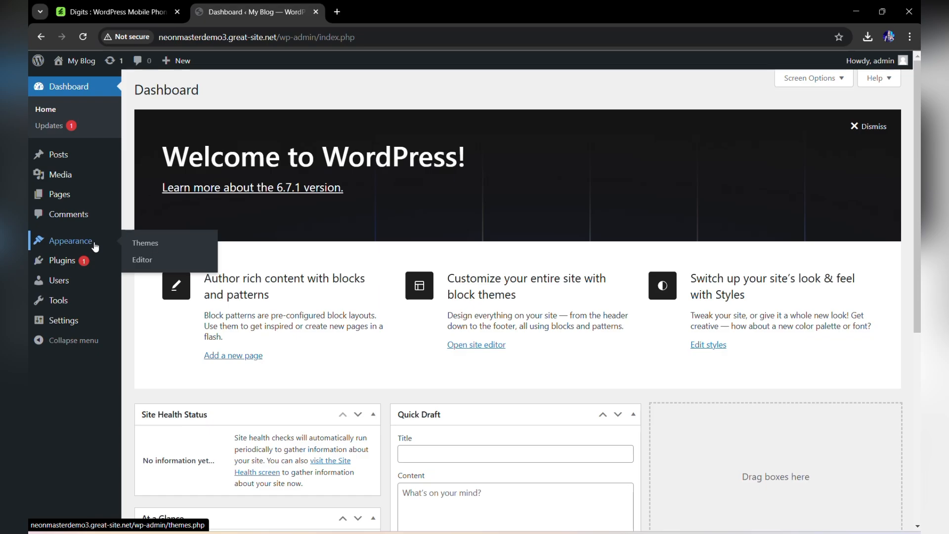
left_click(145, 243)
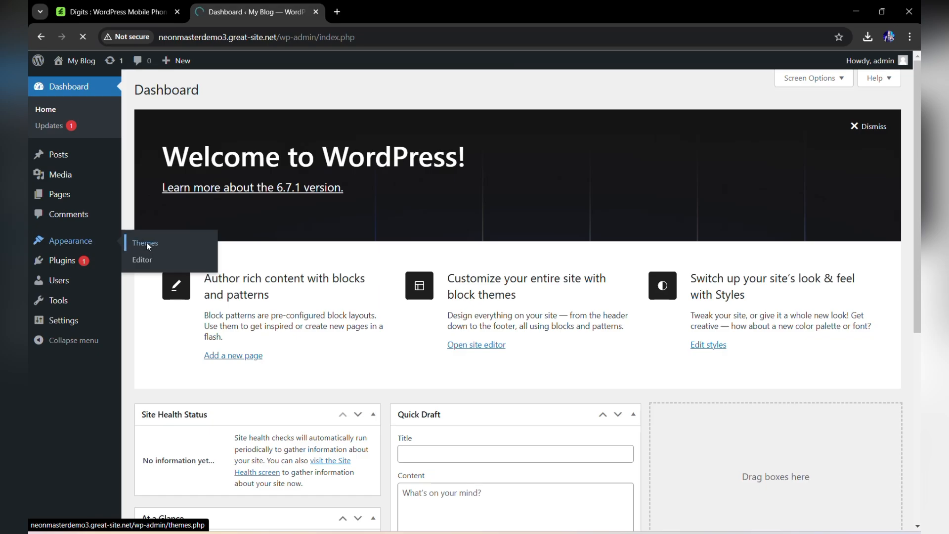
left_click(145, 243)
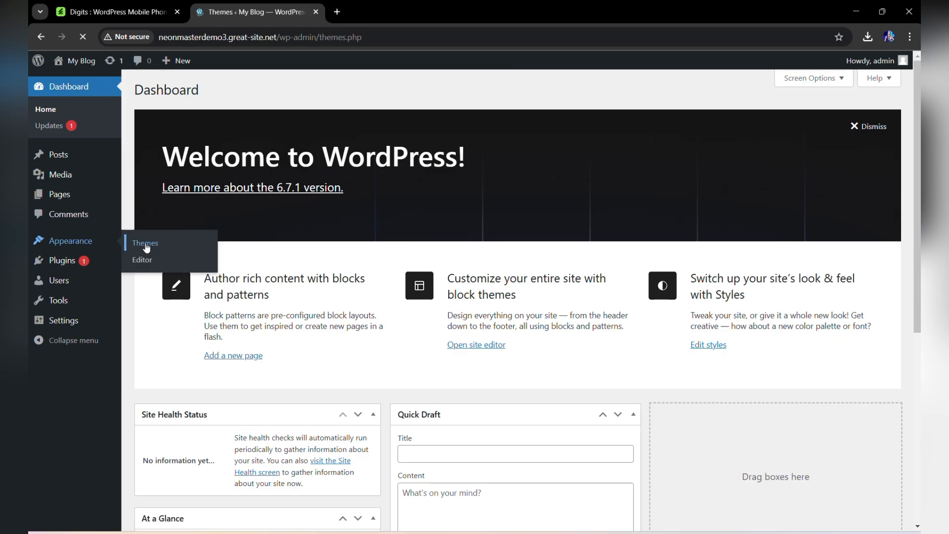
left_click(145, 243)
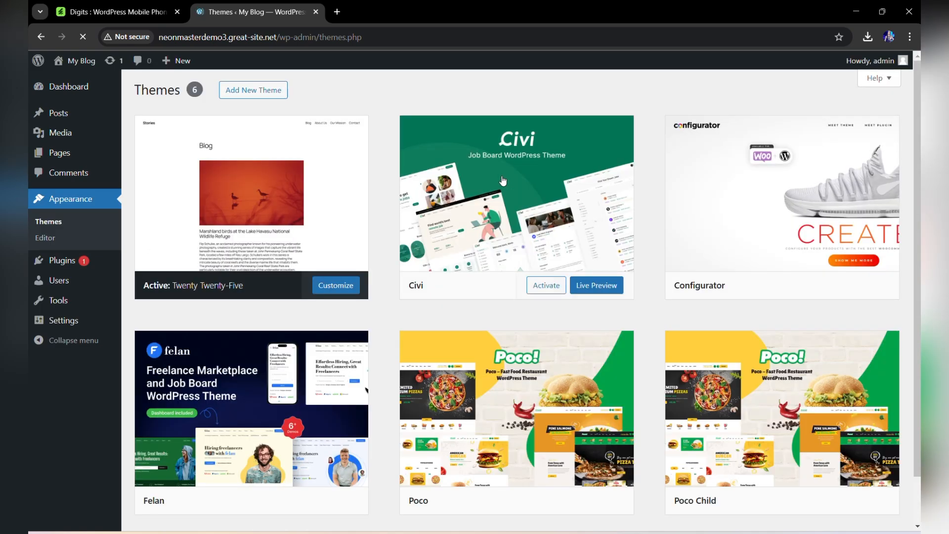
scroll("down", 3)
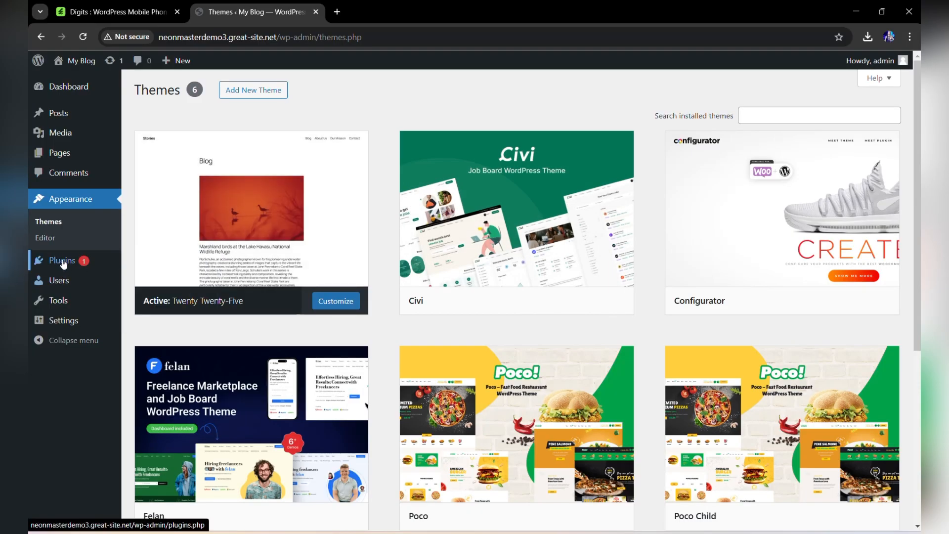
mouse_move(84, 270)
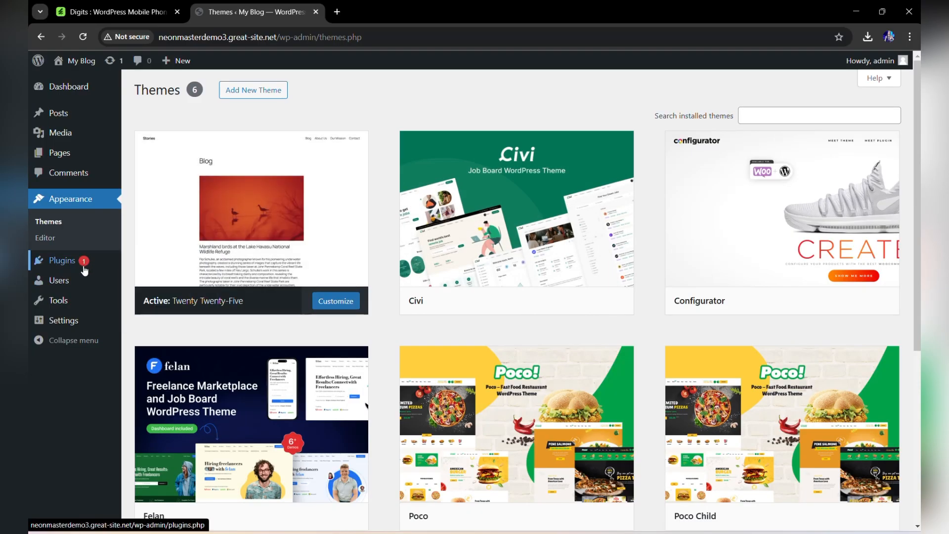
mouse_move(62, 259)
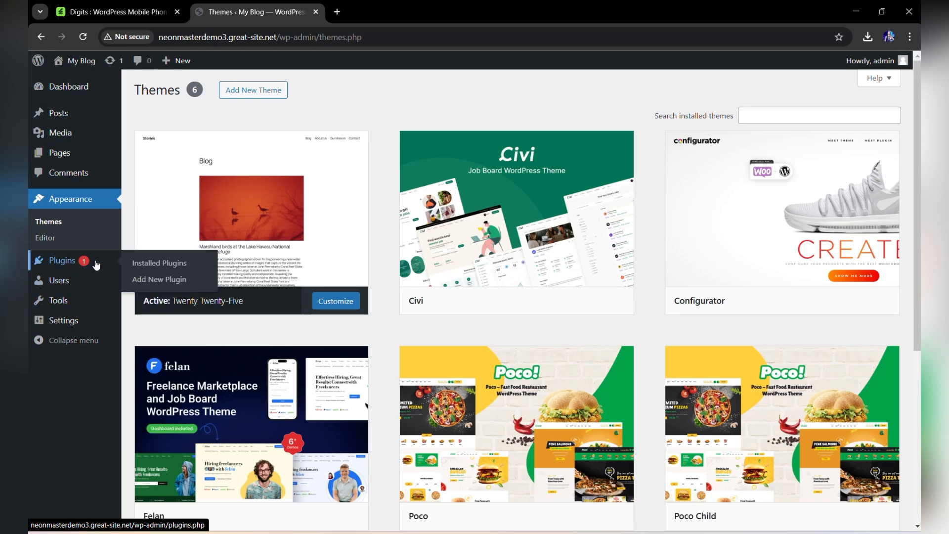
Step: Open the Installed Plugins list from the Plugins menu
left_click(160, 262)
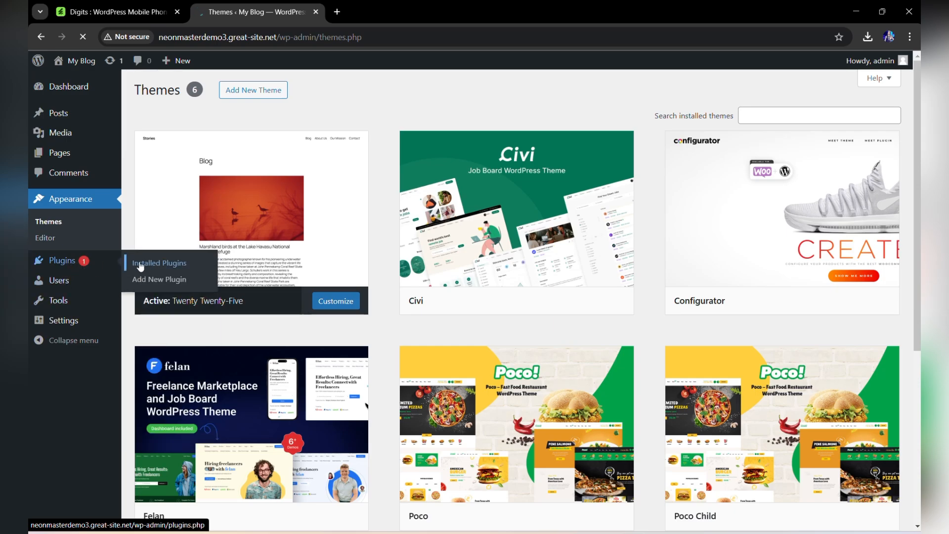
left_click(159, 262)
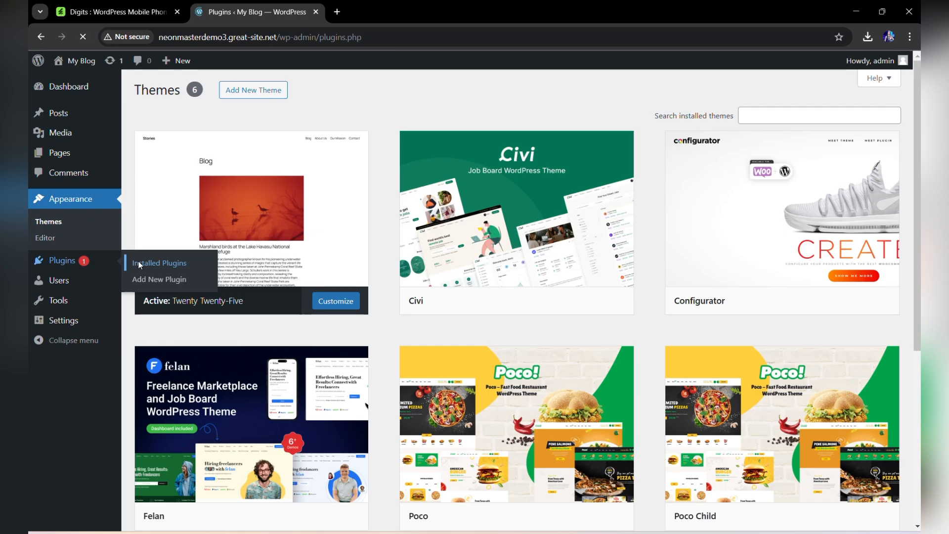
left_click(160, 263)
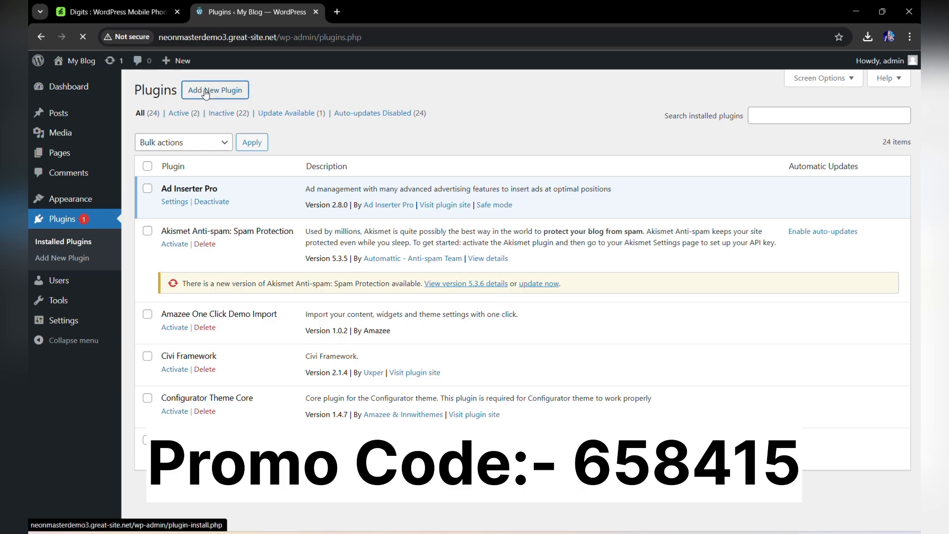
Step: Start a new plugin and choose the Upload Plugin option
left_click(214, 89)
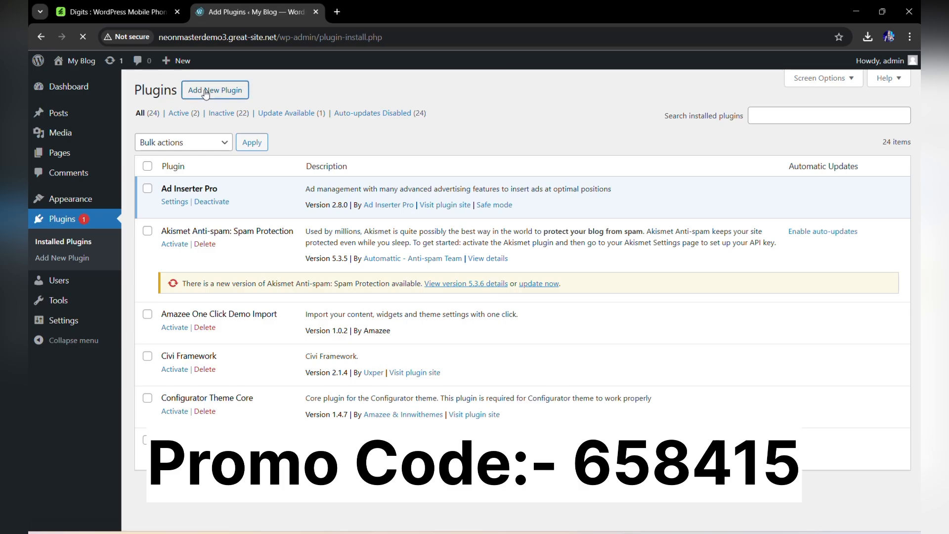
left_click(214, 89)
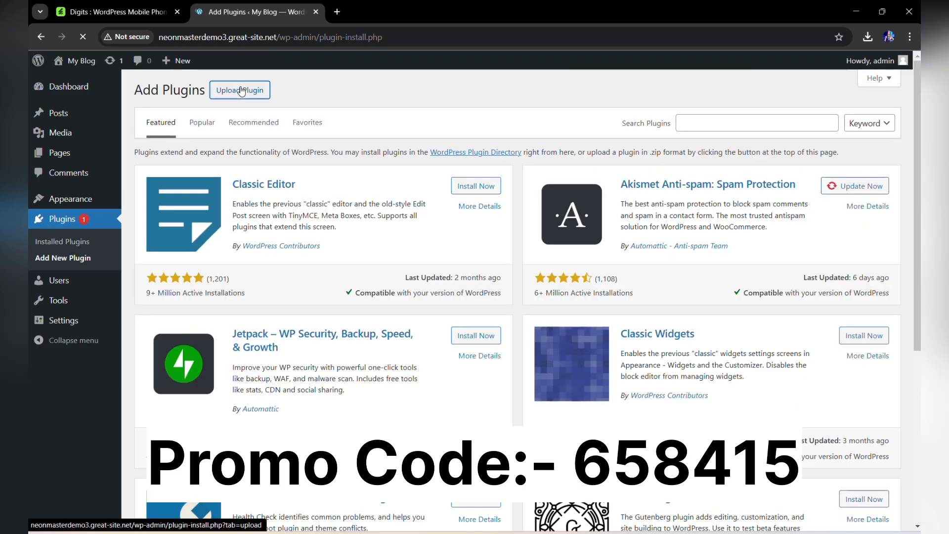
left_click(240, 90)
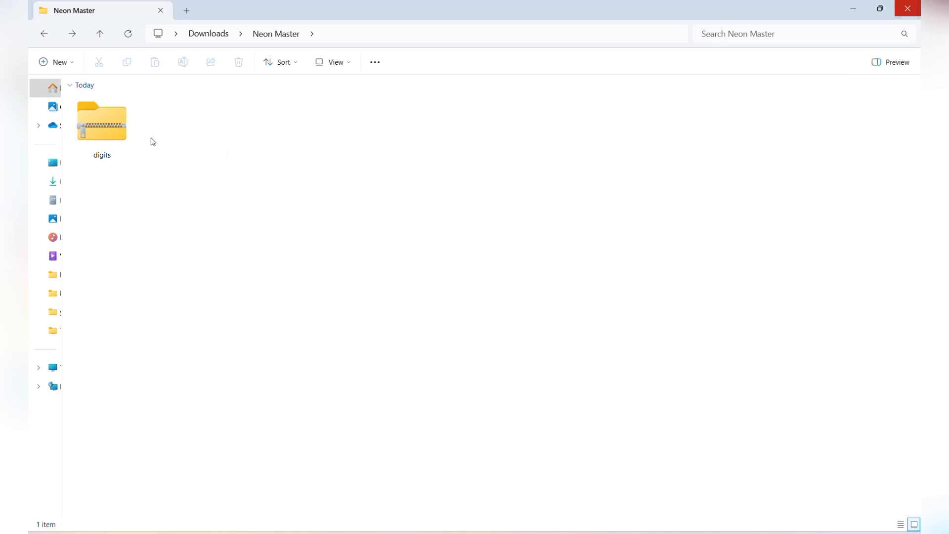
Step: Pick digits.zip and install it until WordPress reports a successful installation
left_click(101, 122)
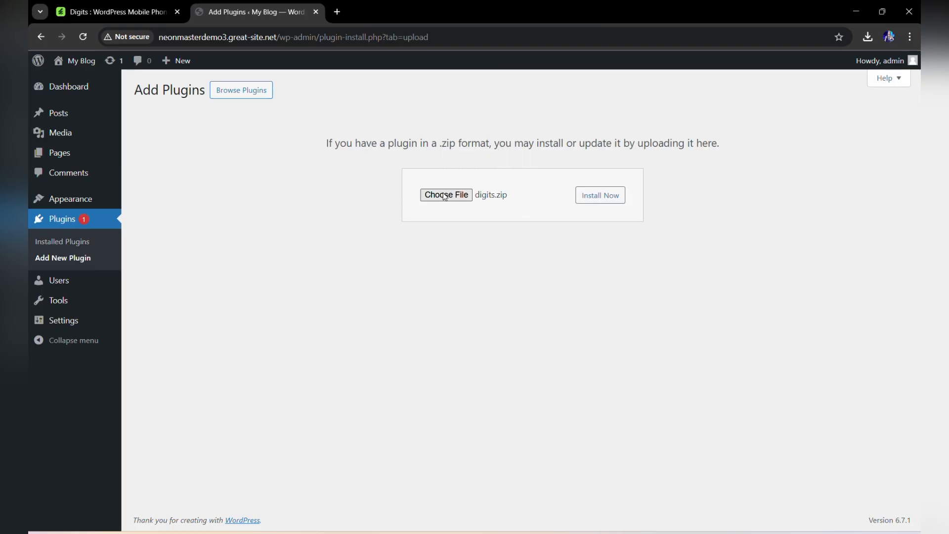
left_click(600, 195)
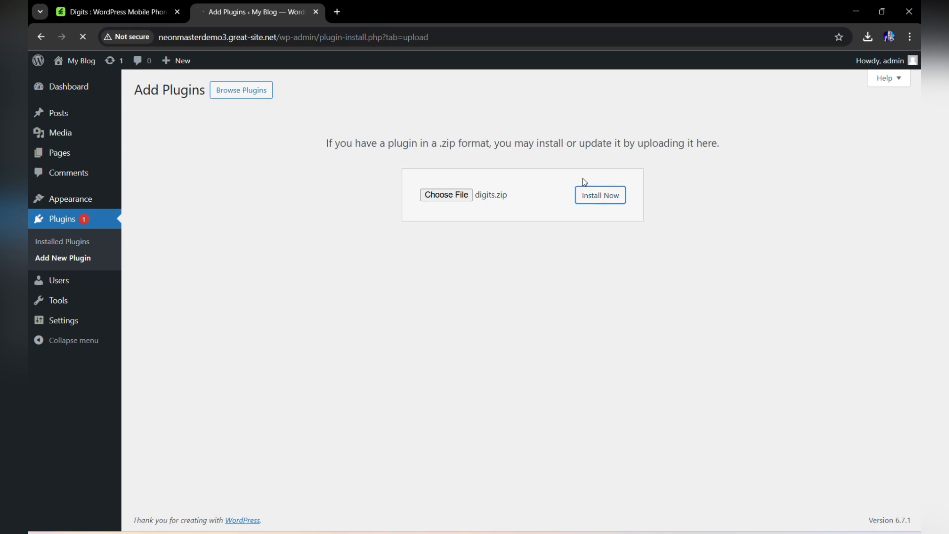
left_click(599, 194)
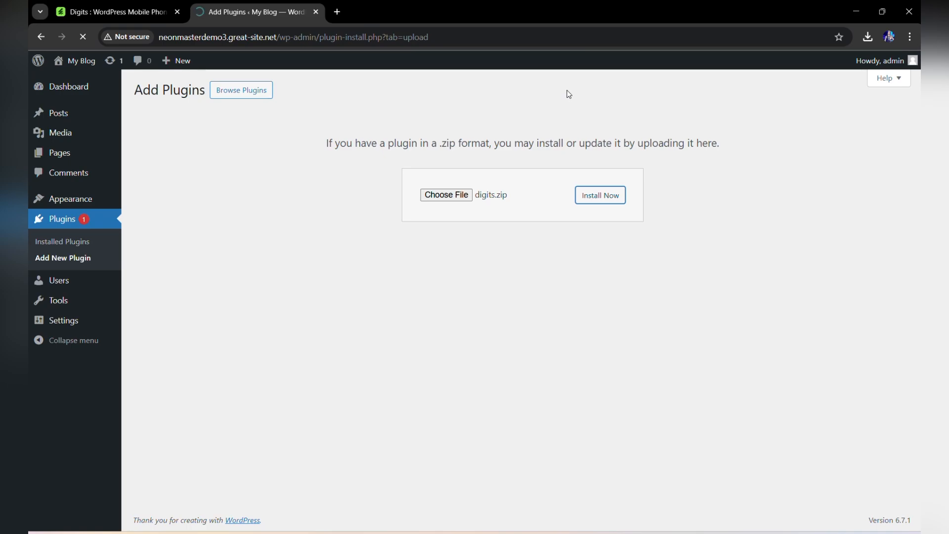
left_click(599, 195)
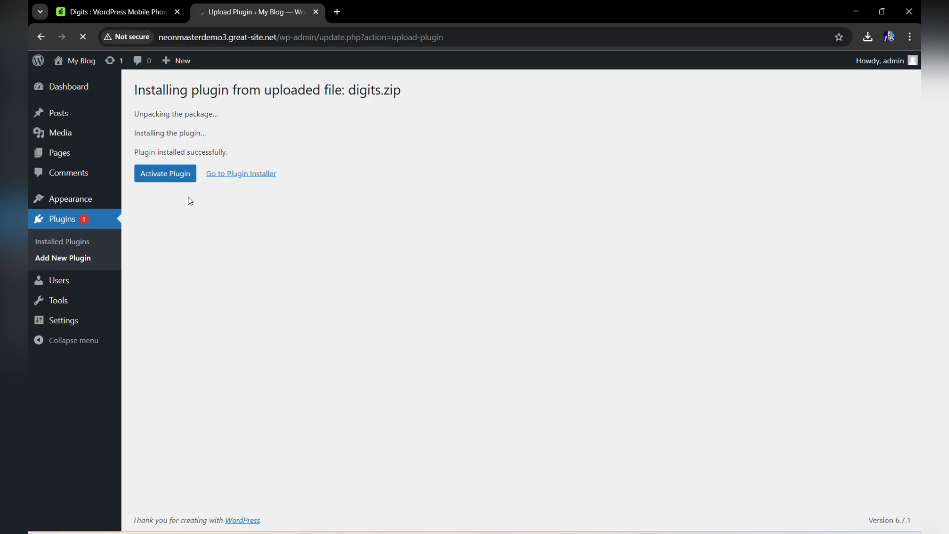
Step: Activate the Digits plugin from the installation result page
left_click(164, 173)
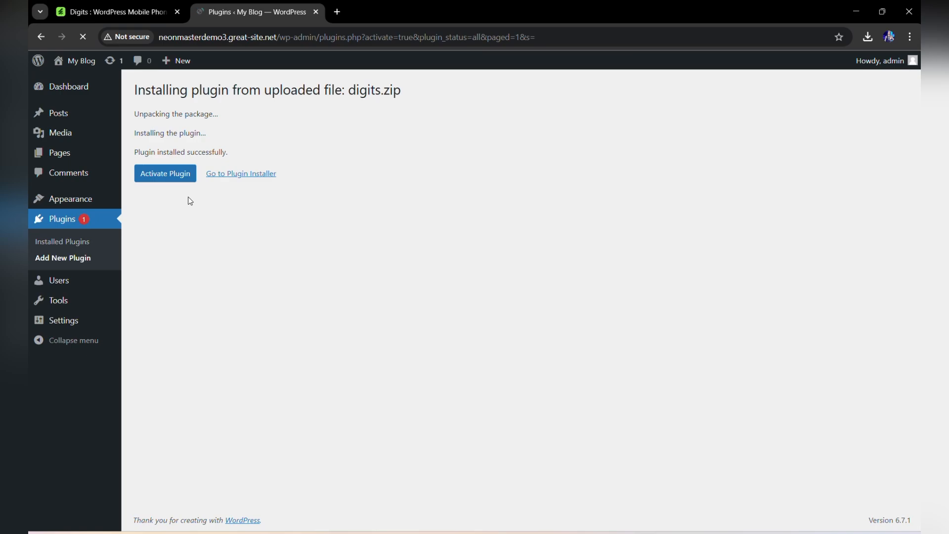
left_click(165, 173)
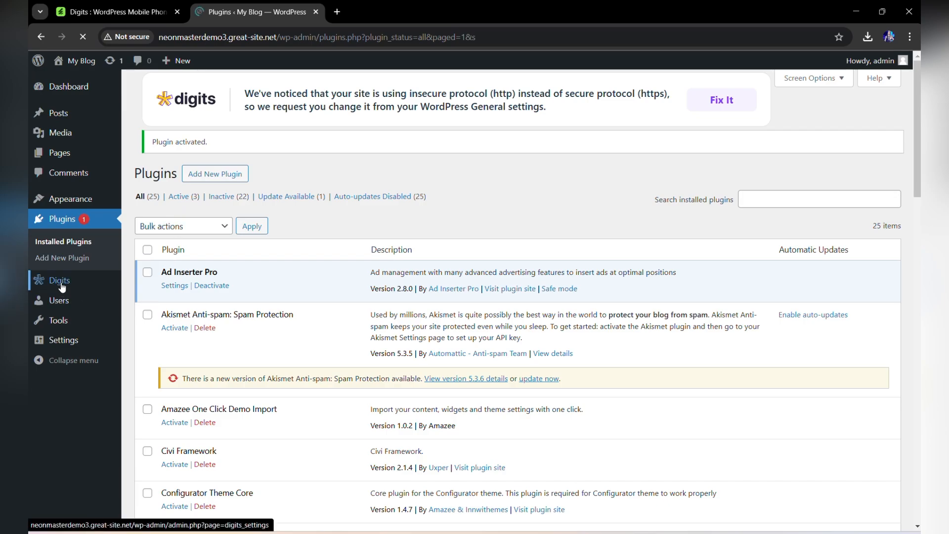
Step: Open Digits from the admin sidebar and scroll through its version 8.4.4.1 dashboard
left_click(59, 281)
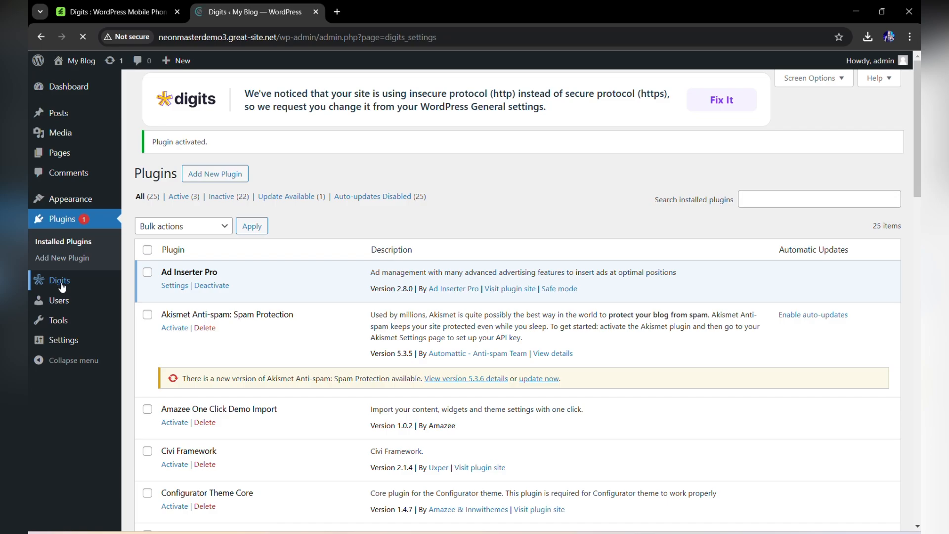
left_click(59, 281)
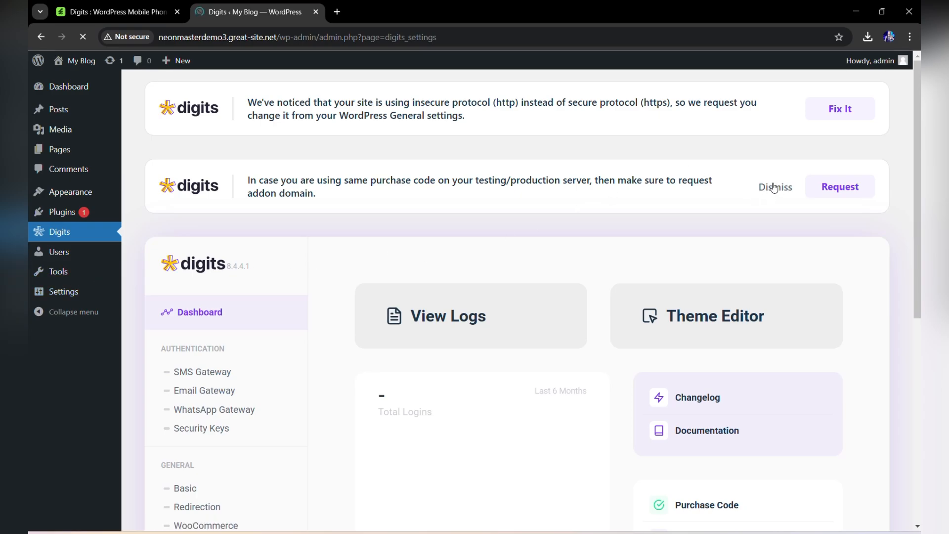
mouse_move(750, 183)
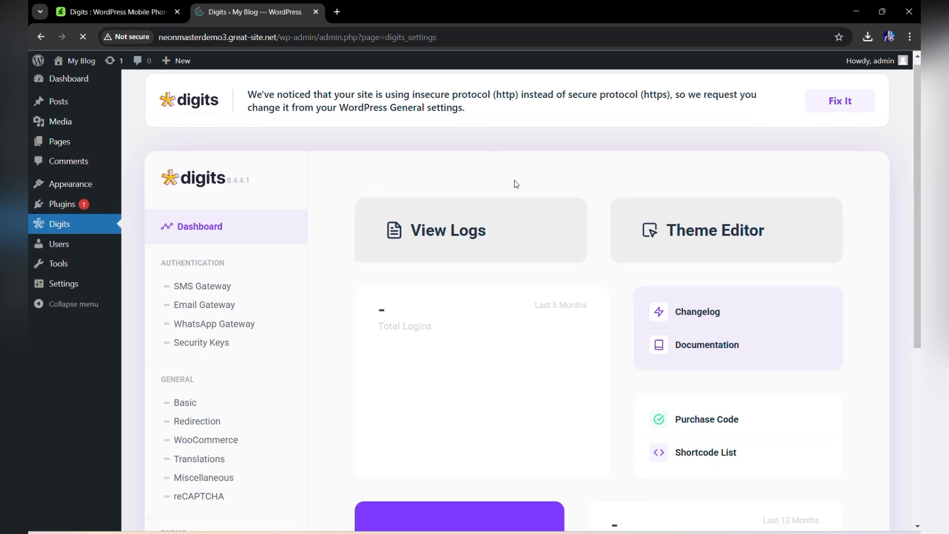
scroll("down", 3)
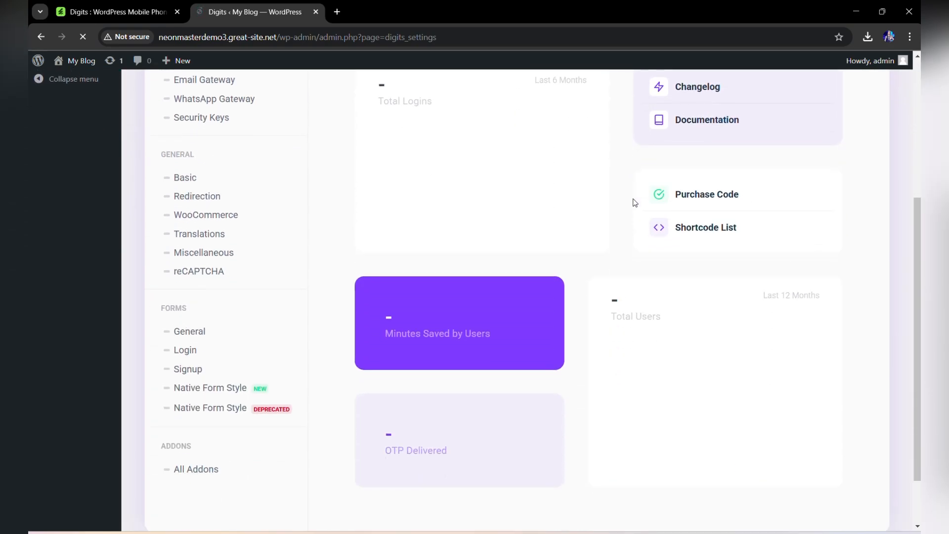
scroll("down", 3)
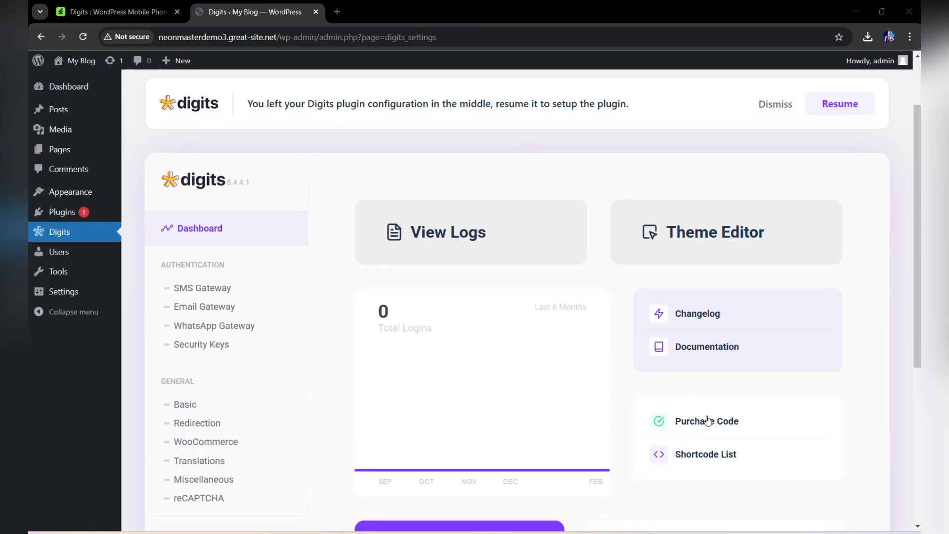
left_click(706, 421)
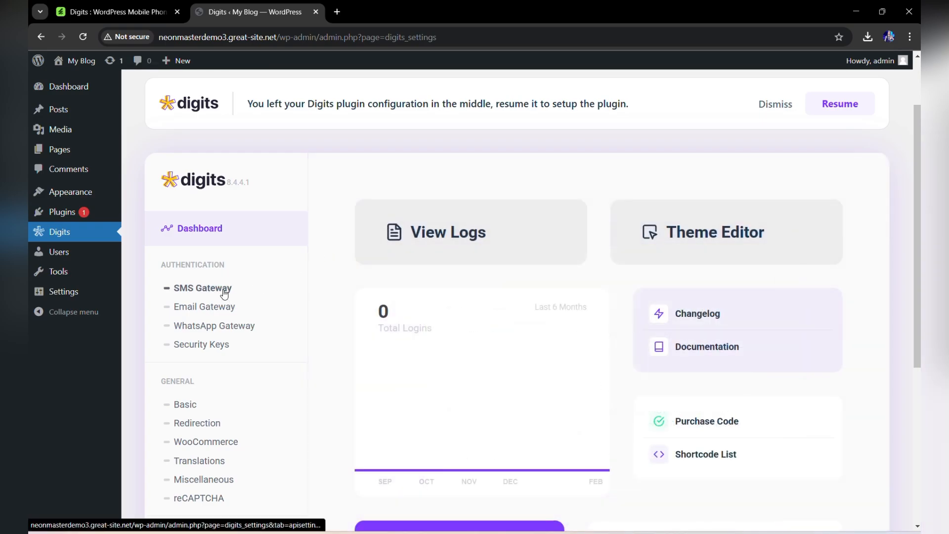
left_click(202, 287)
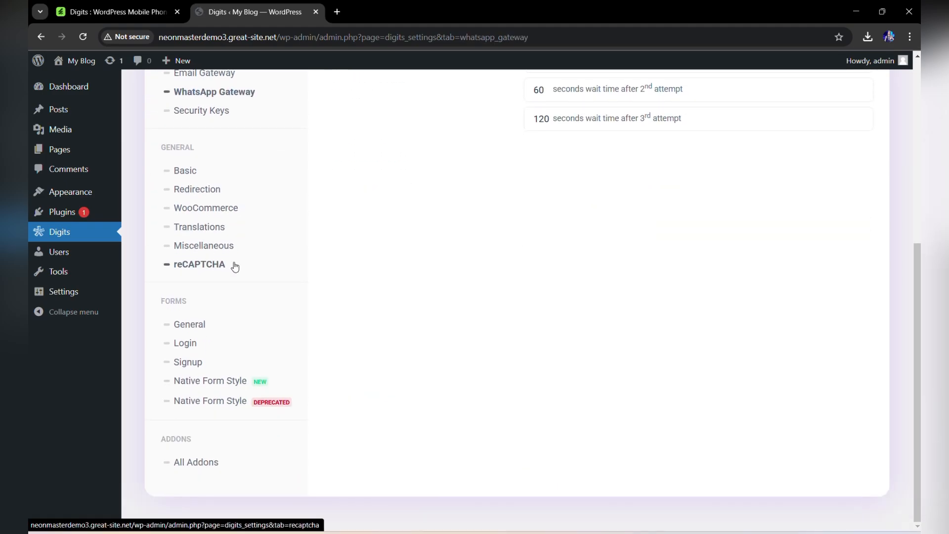
left_click(200, 226)
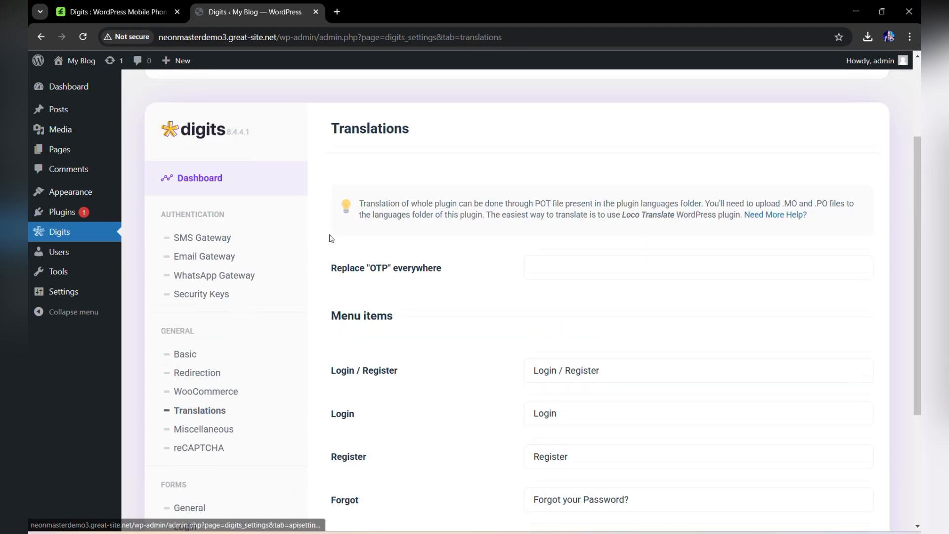
left_click(199, 448)
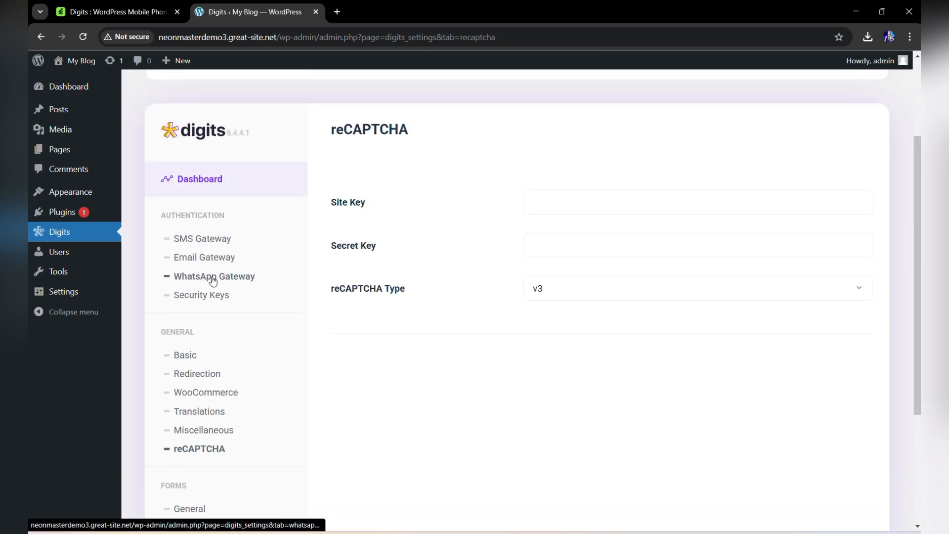
scroll("down", 3)
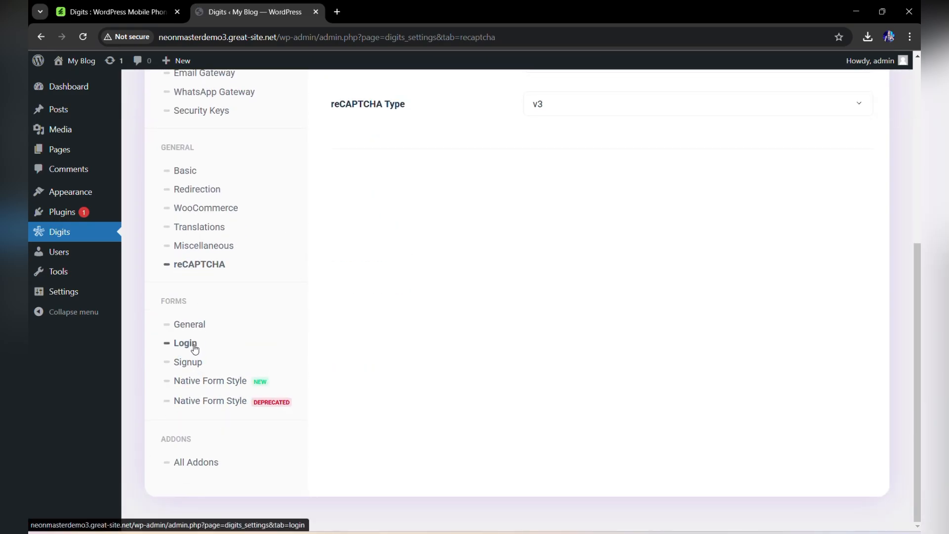
left_click(185, 343)
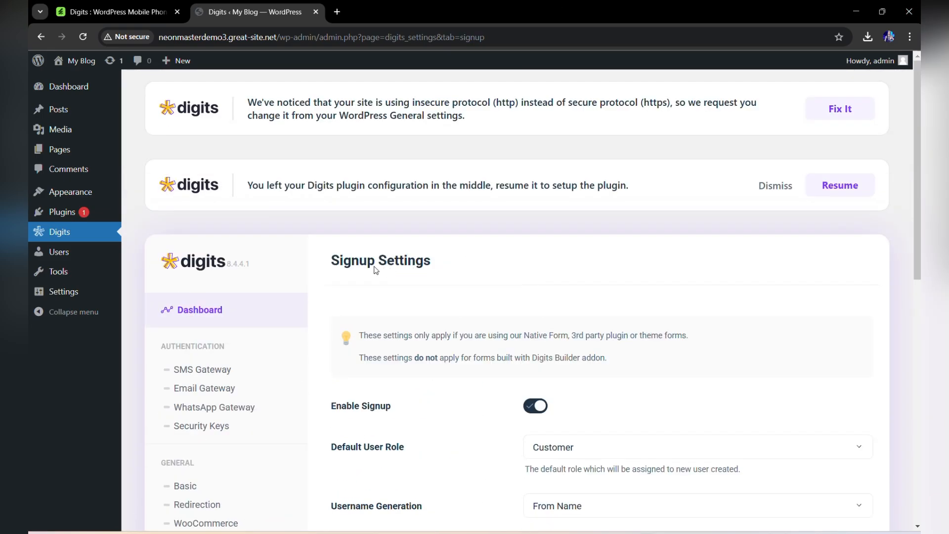
left_click(199, 310)
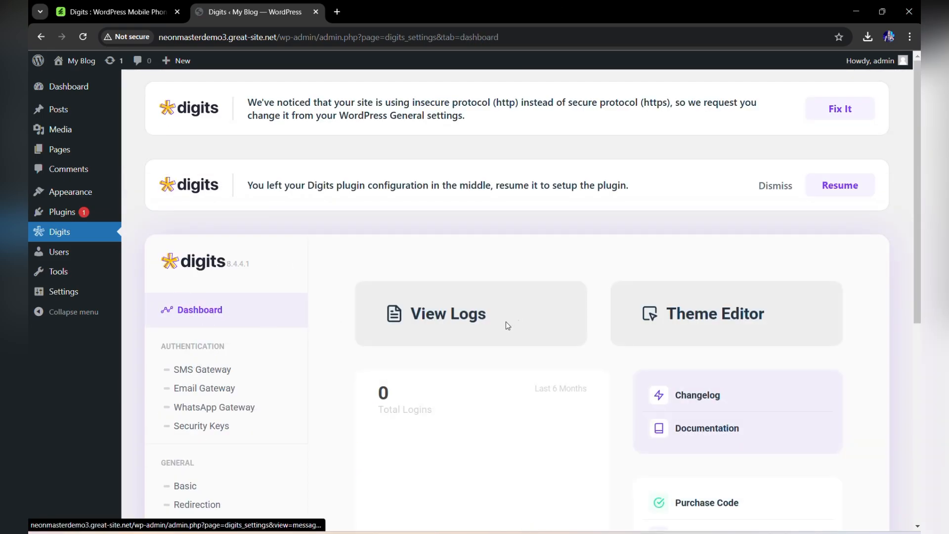
mouse_move(59, 109)
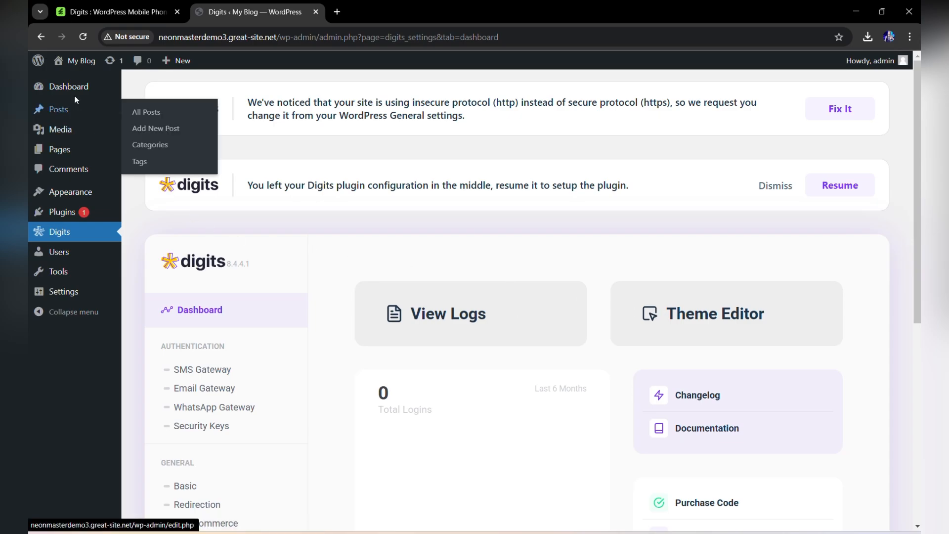